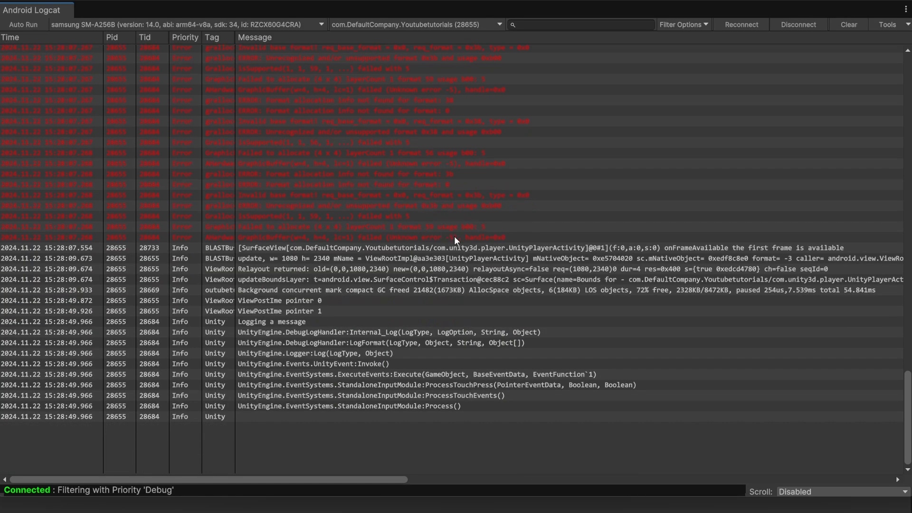
# Bring up the Unity Hub window on its Projects page
pyautogui.click(291, 195)
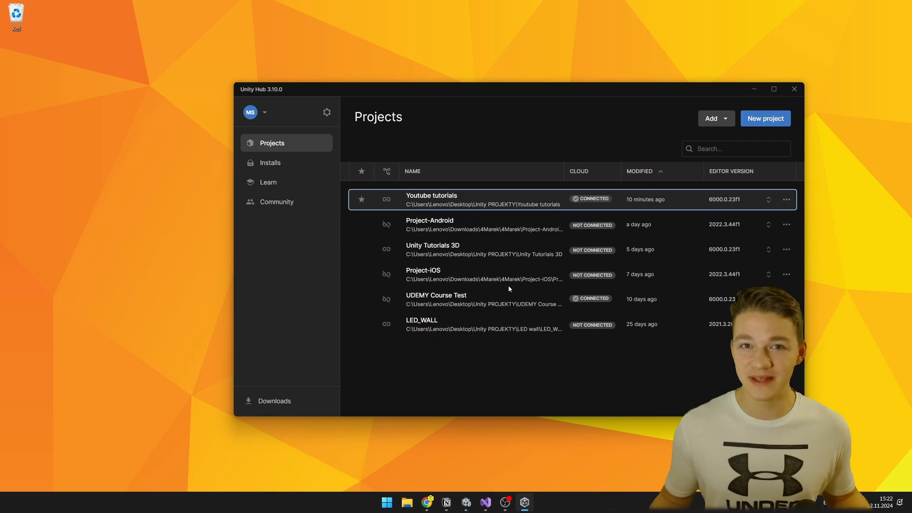
# Show the Installs list and open the options menu for the Unity 6 (6000.0.23f1) editor
pyautogui.click(773, 89)
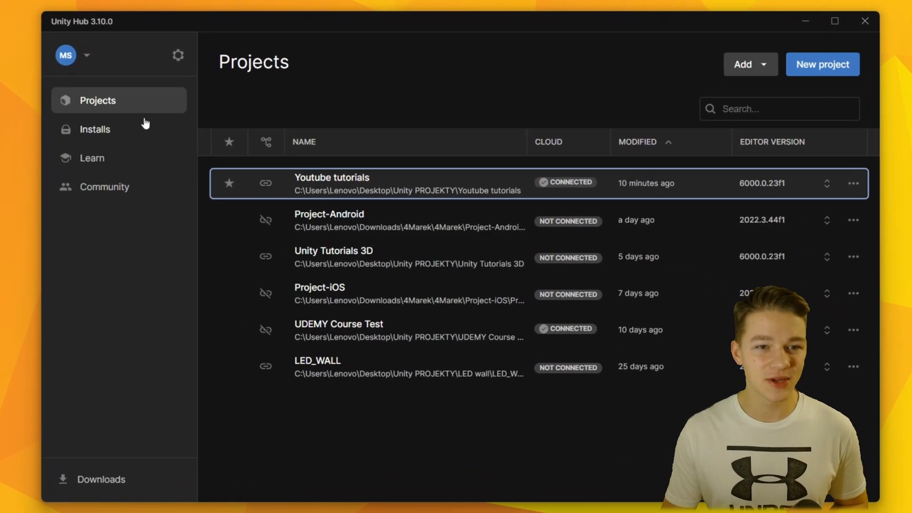
pyautogui.click(94, 129)
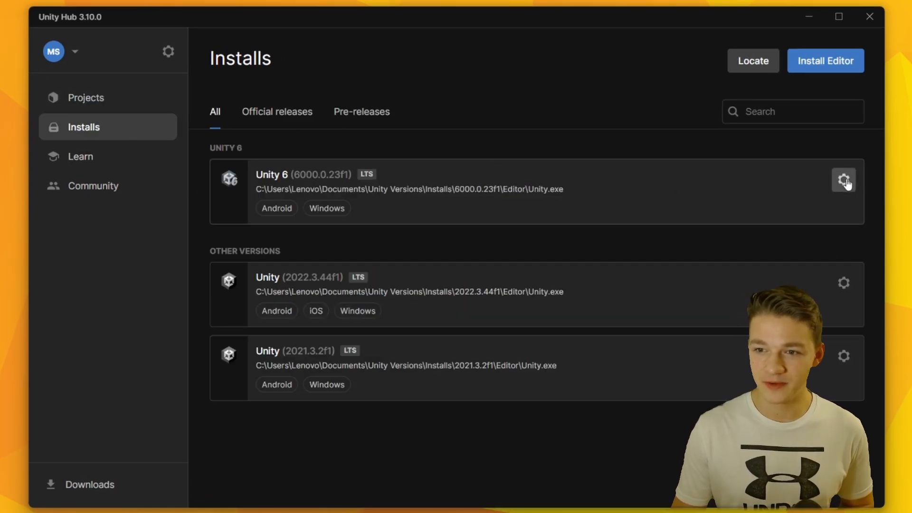
pyautogui.click(844, 179)
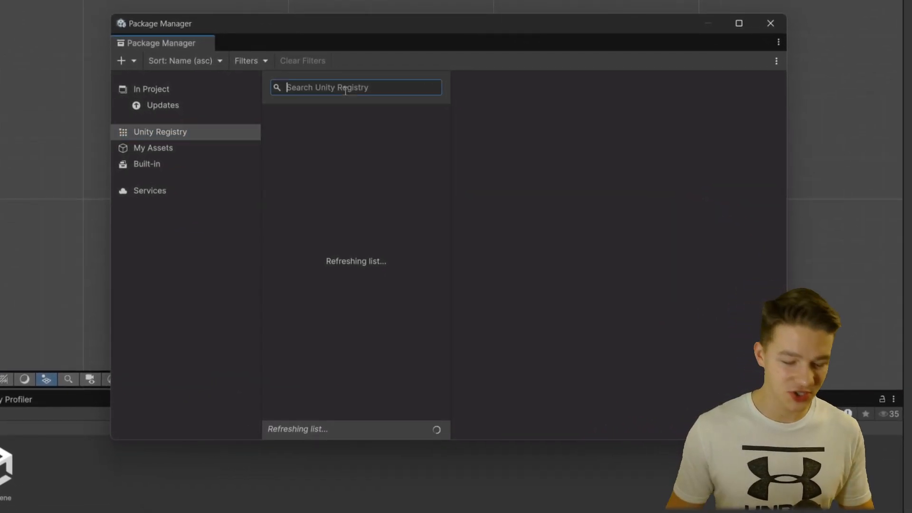
# Search the Unity Registry in Package Manager for the logcat package
pyautogui.write('logca')
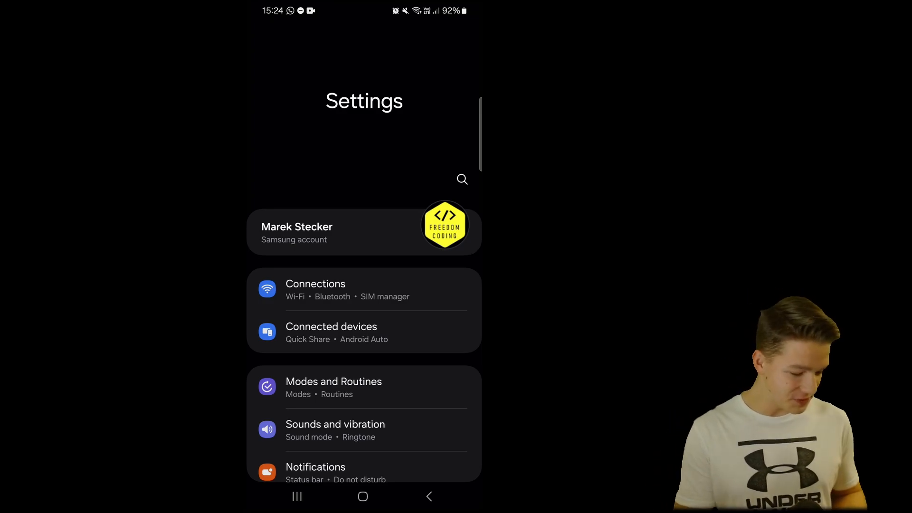
# Unlock Developer options via the build number in Software information and enter them
pyautogui.scroll(-3)
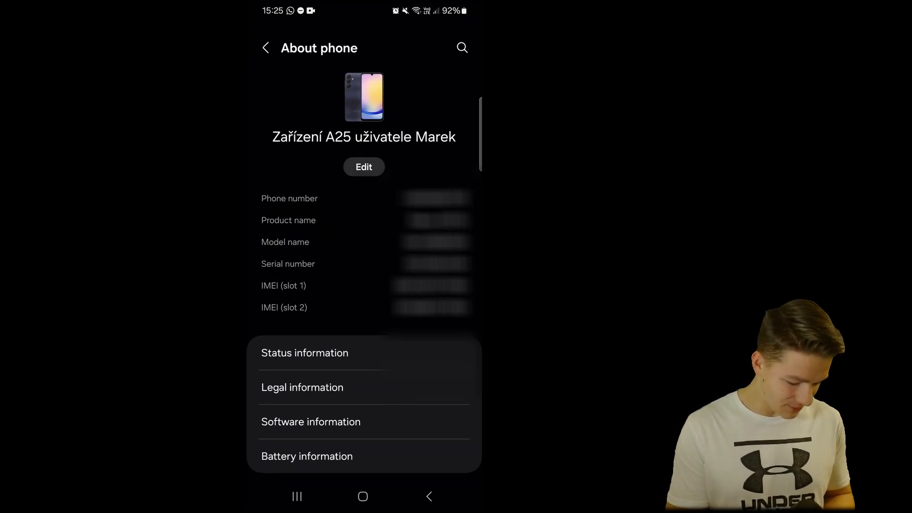
pyautogui.click(311, 422)
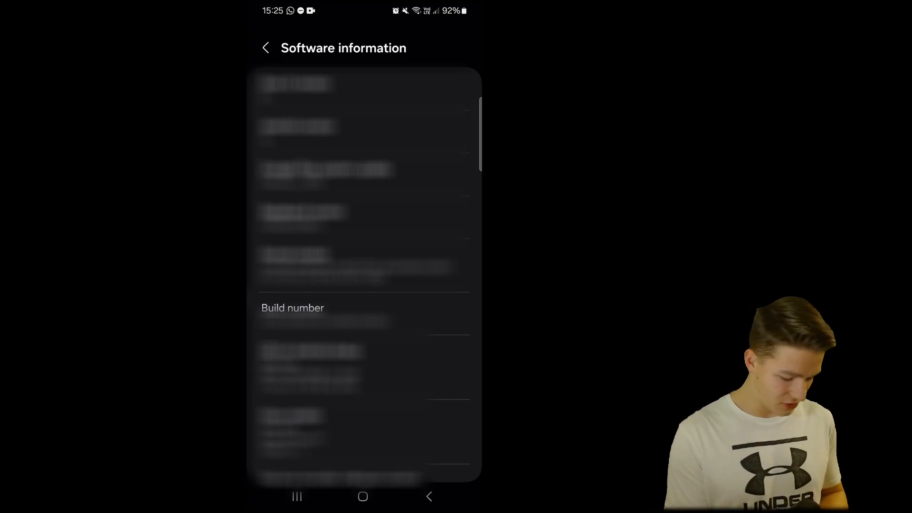
pyautogui.click(266, 48)
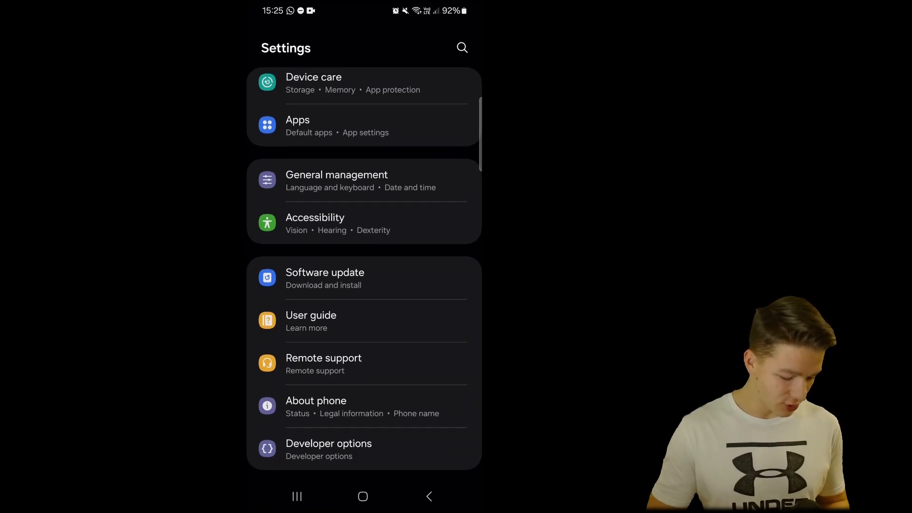
pyautogui.click(327, 448)
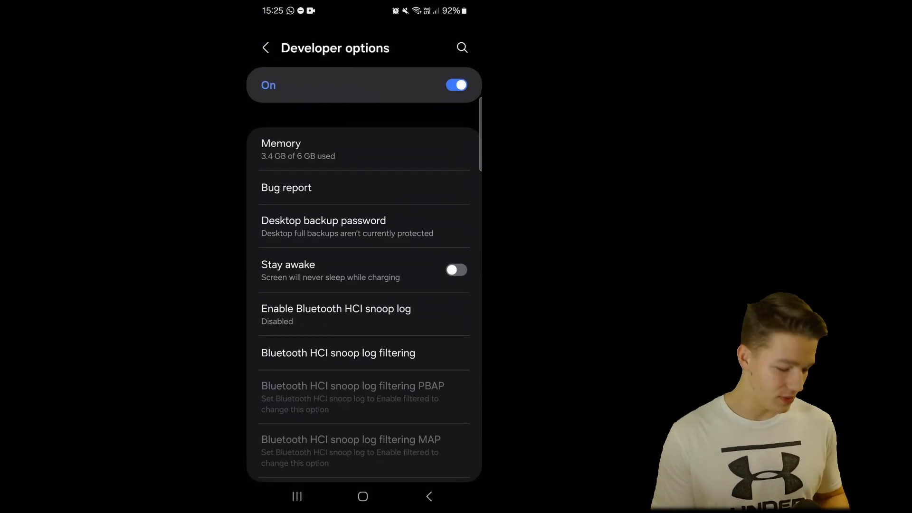
# Enable USB debugging in the phone's Developer options
pyautogui.scroll(-3)
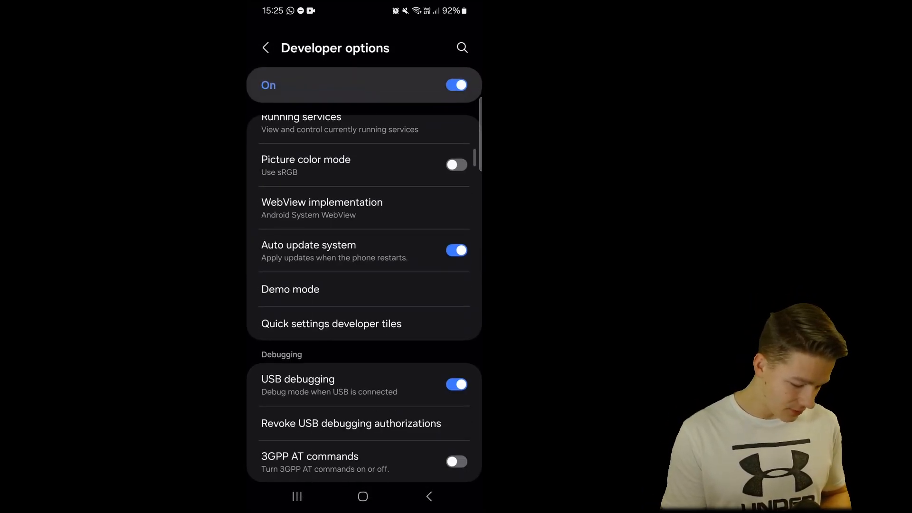
pyautogui.scroll(-3)
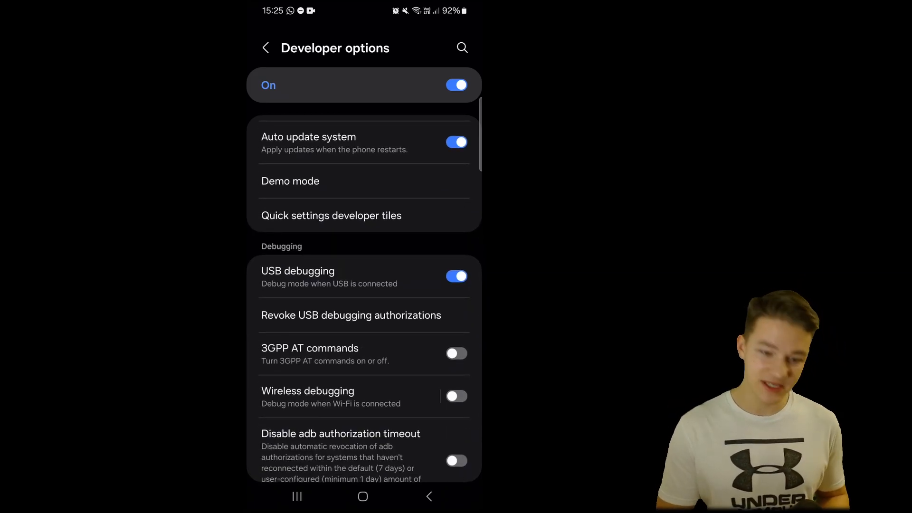
pyautogui.click(455, 276)
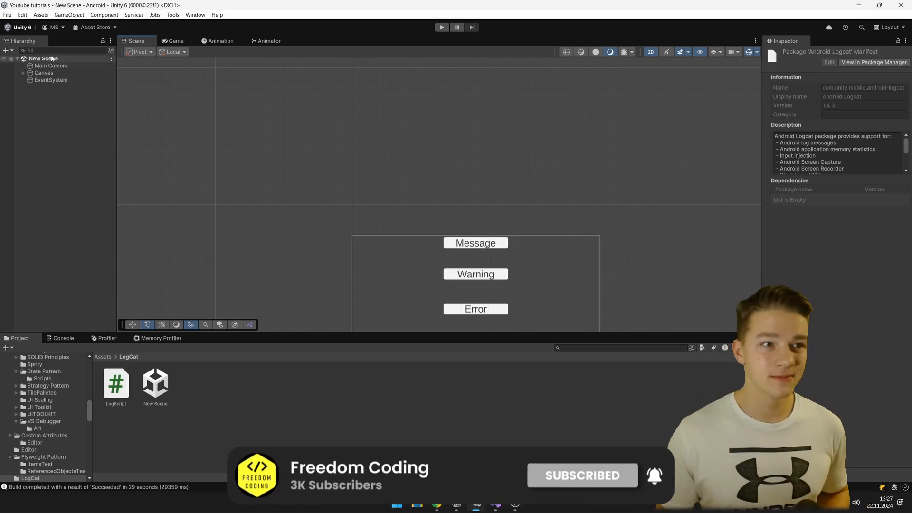
# Build the Android profile with the LogCat scene and run it on the phone
pyautogui.click(7, 14)
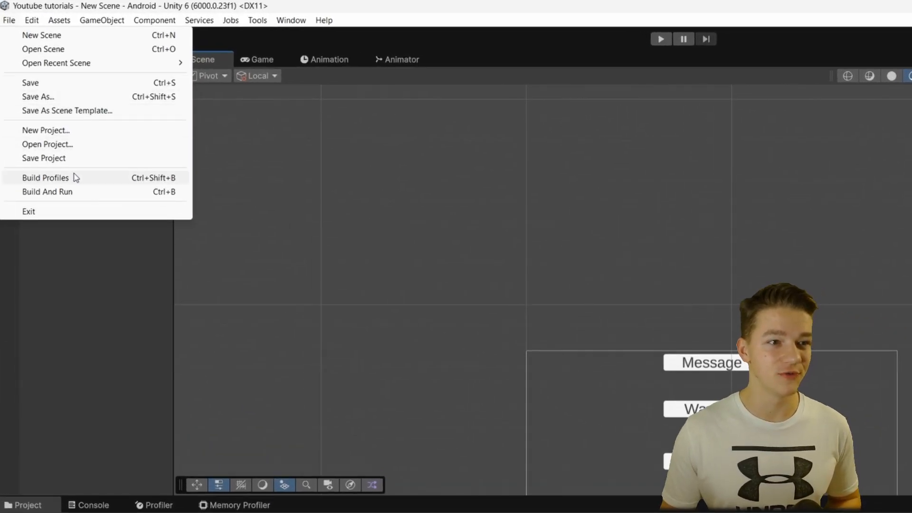
pyautogui.click(45, 178)
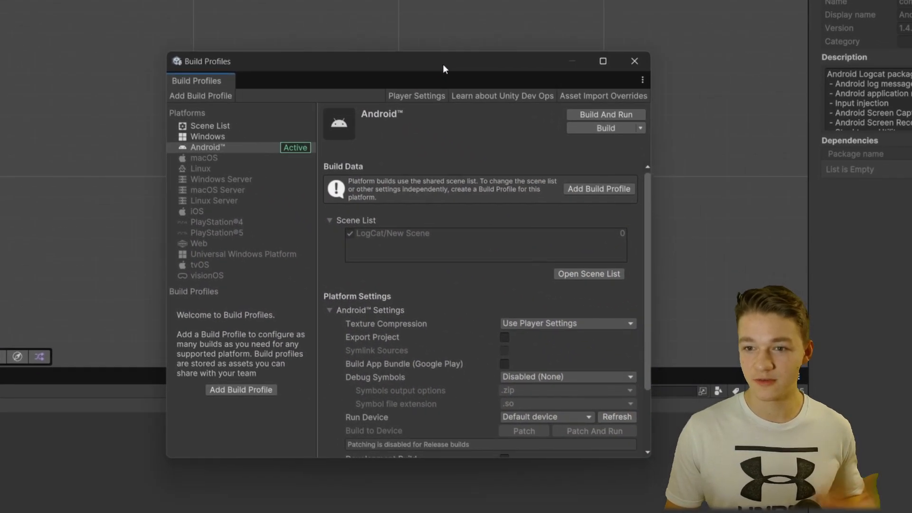
pyautogui.moveTo(501, 179)
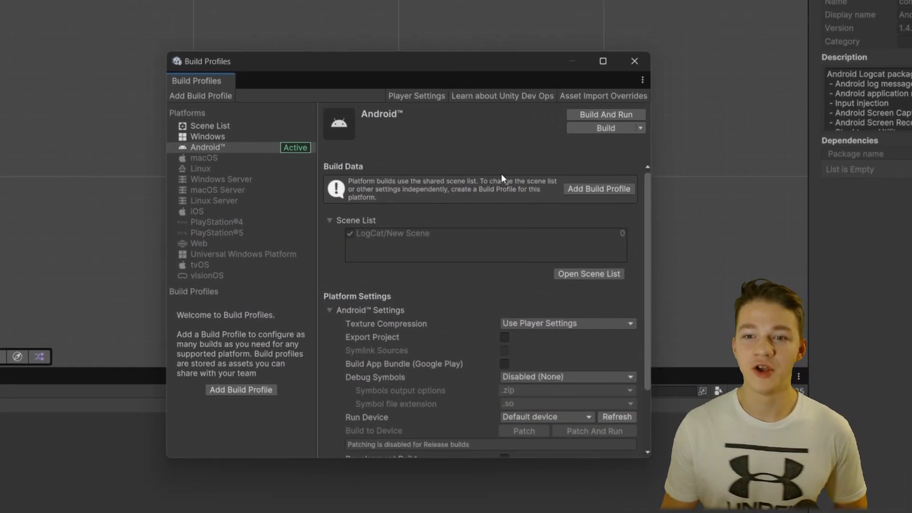
pyautogui.click(605, 127)
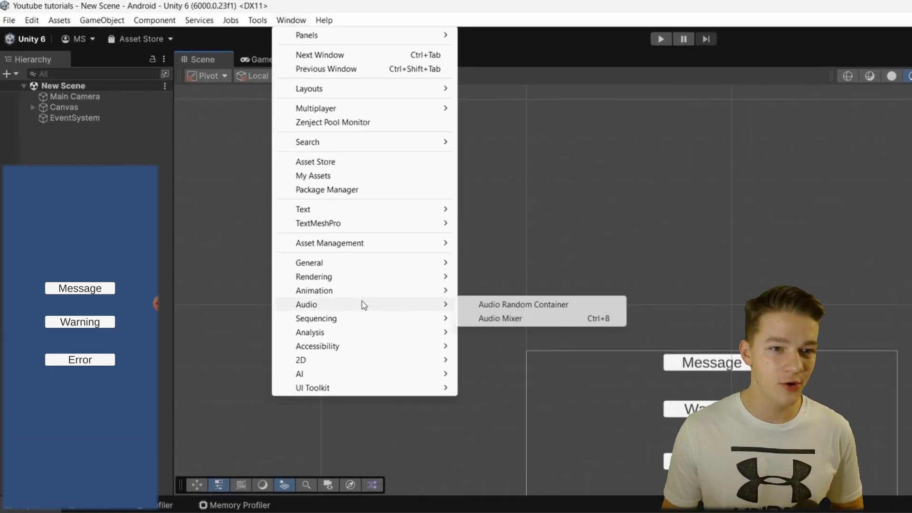
pyautogui.moveTo(310, 331)
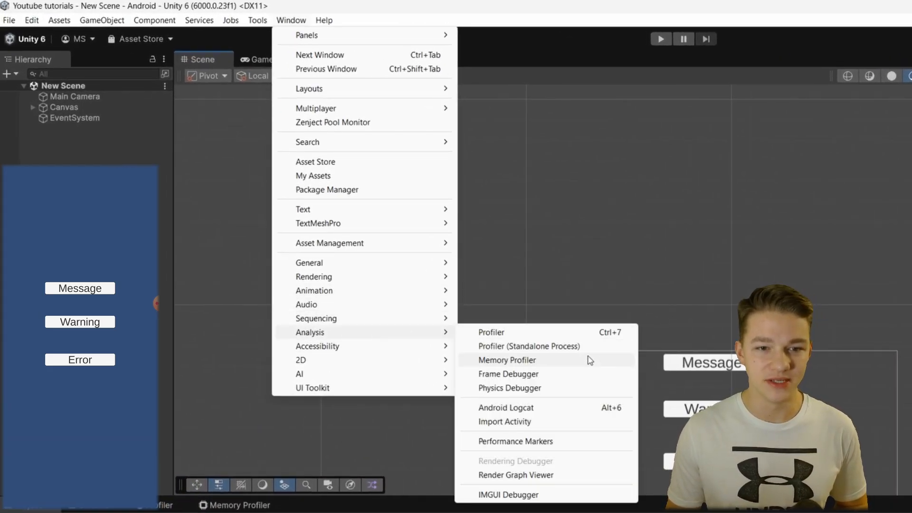
# Filter the Android Logcat window to the com.DefaultCompany.Youtubetutorials (28655) process
pyautogui.click(505, 407)
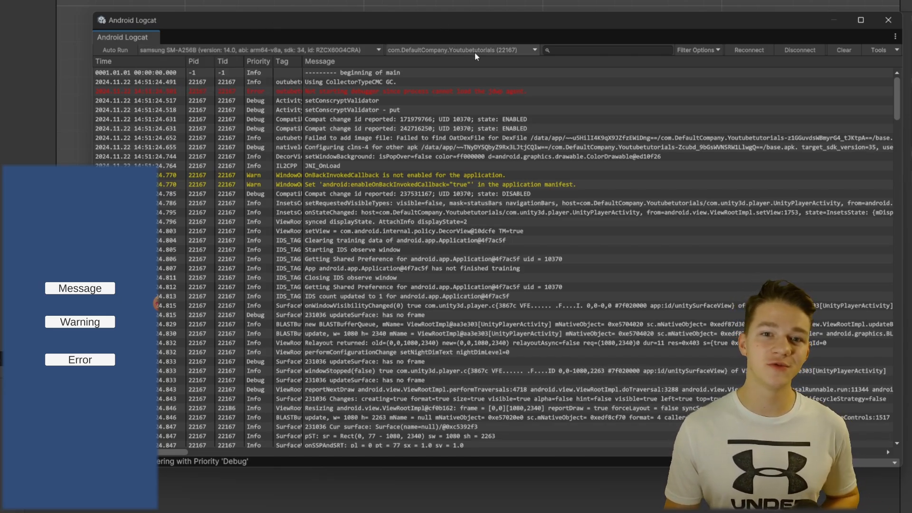
pyautogui.click(462, 49)
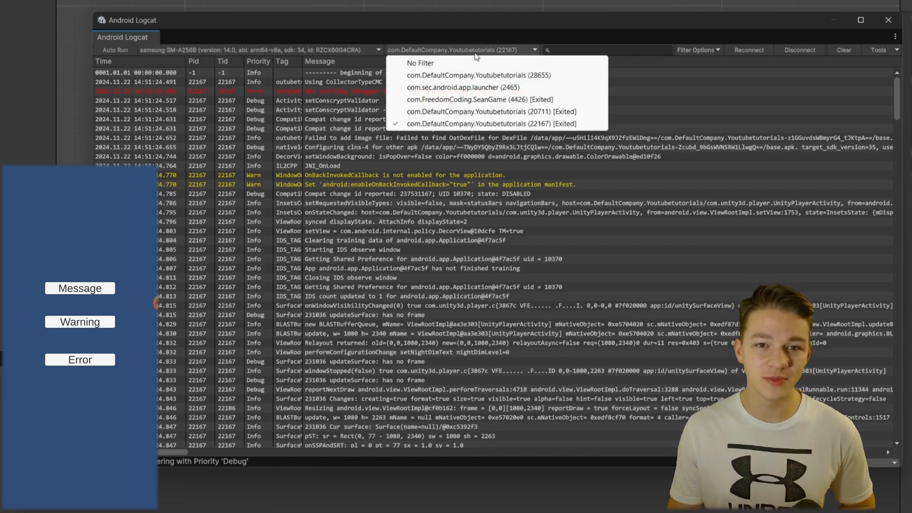
pyautogui.click(476, 75)
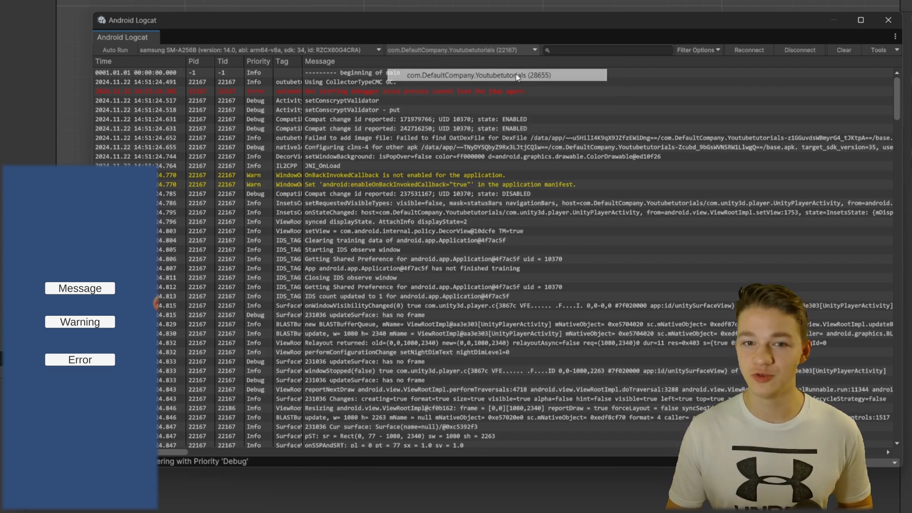
pyautogui.click(500, 75)
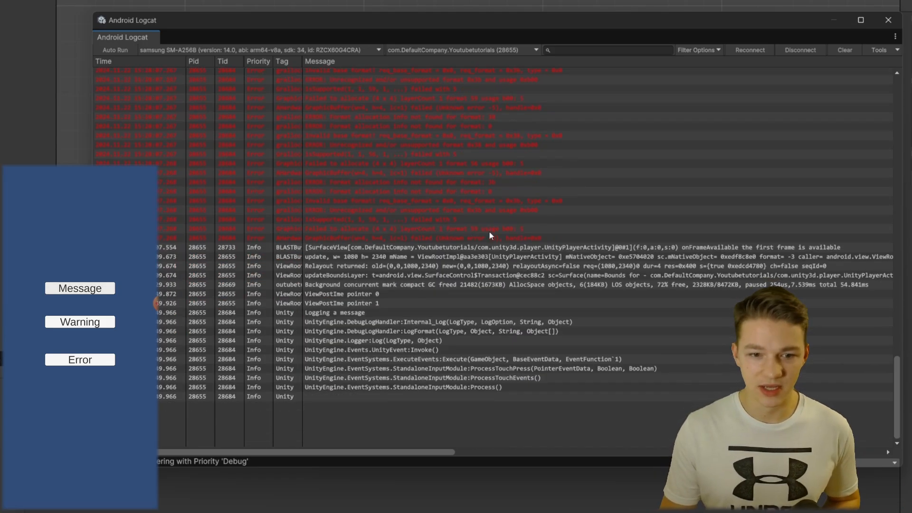
# Search the Logcat messages for the text 'Log'
pyautogui.click(334, 313)
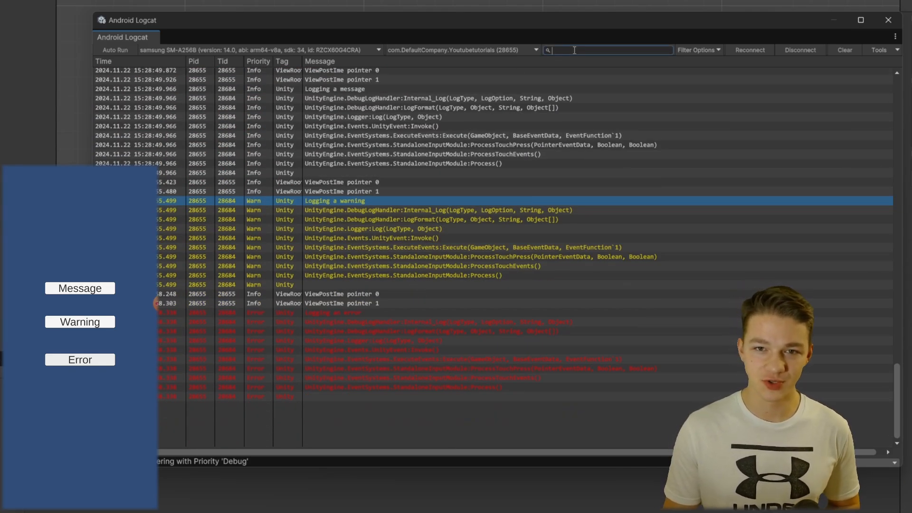
pyautogui.write('Log')
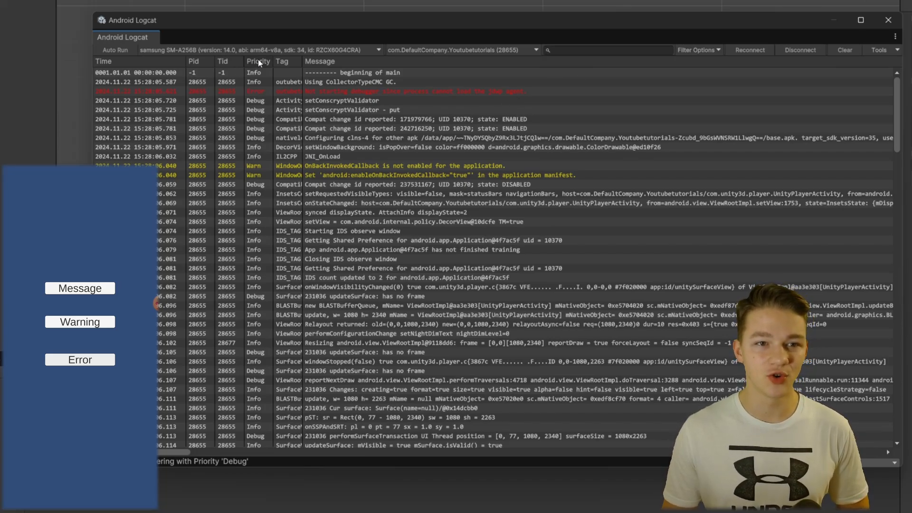
# Cycle the priority filter through Verbose and Error, leaving it at Warn
pyautogui.click(258, 60)
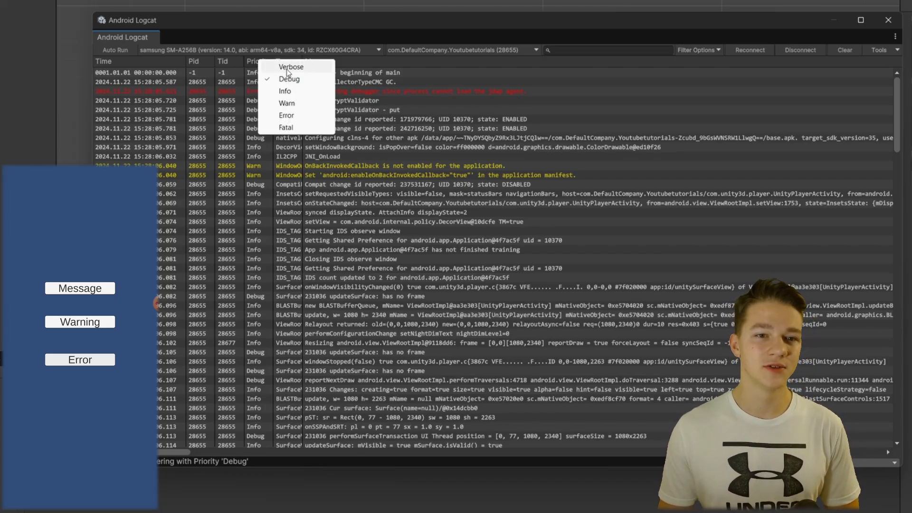
pyautogui.click(291, 66)
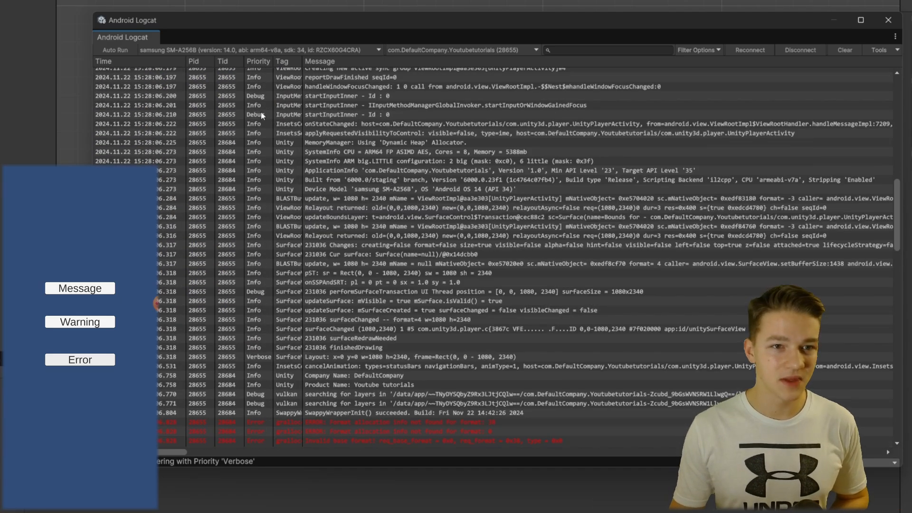
pyautogui.click(257, 62)
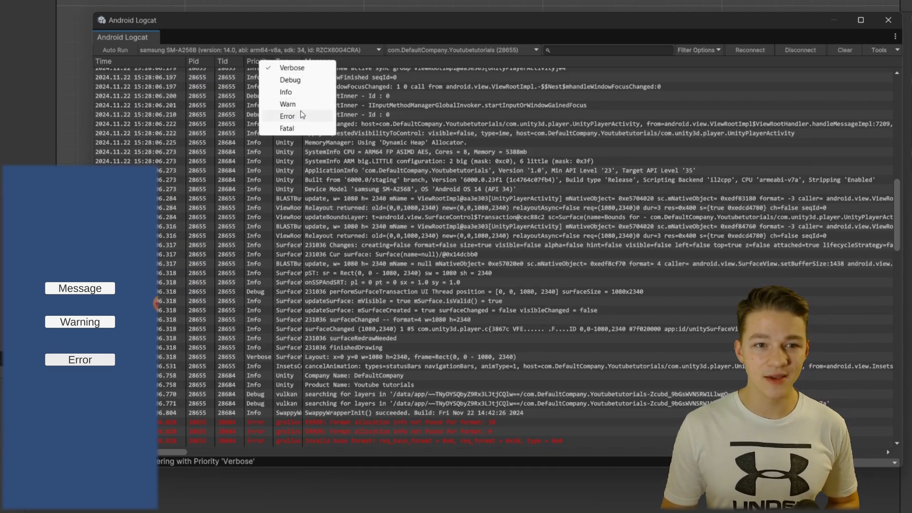
pyautogui.click(286, 115)
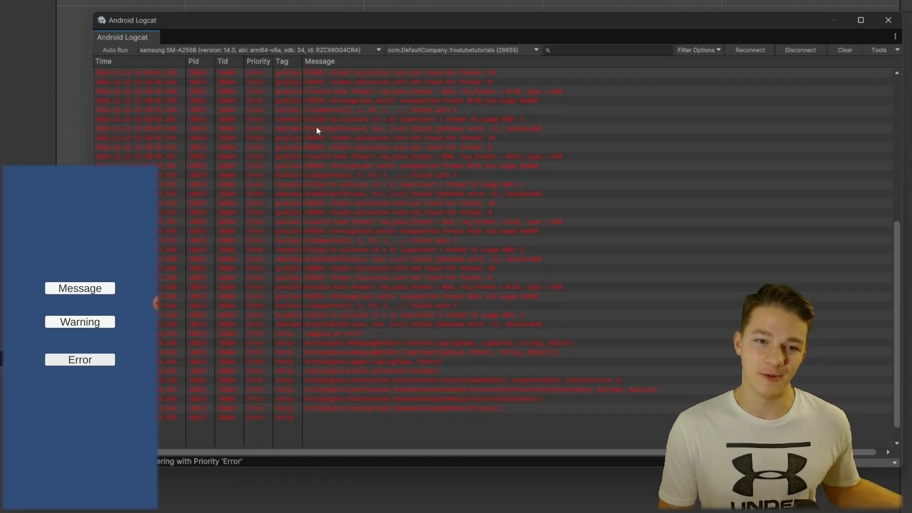
pyautogui.click(257, 61)
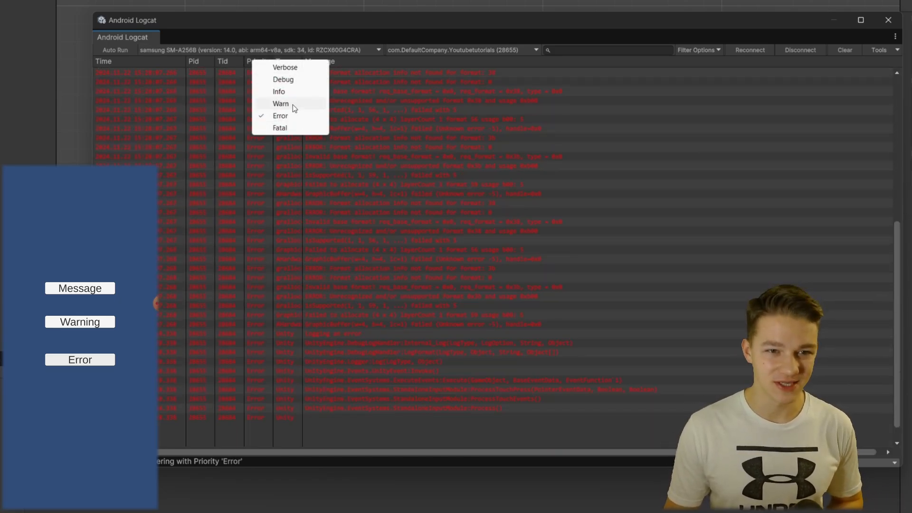
pyautogui.click(281, 104)
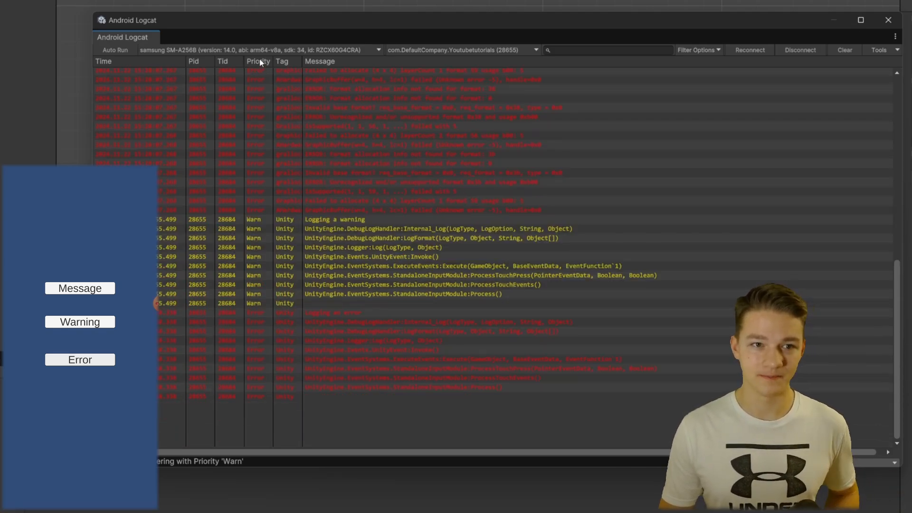
# Filter the log to entries tagged Unity
pyautogui.click(282, 60)
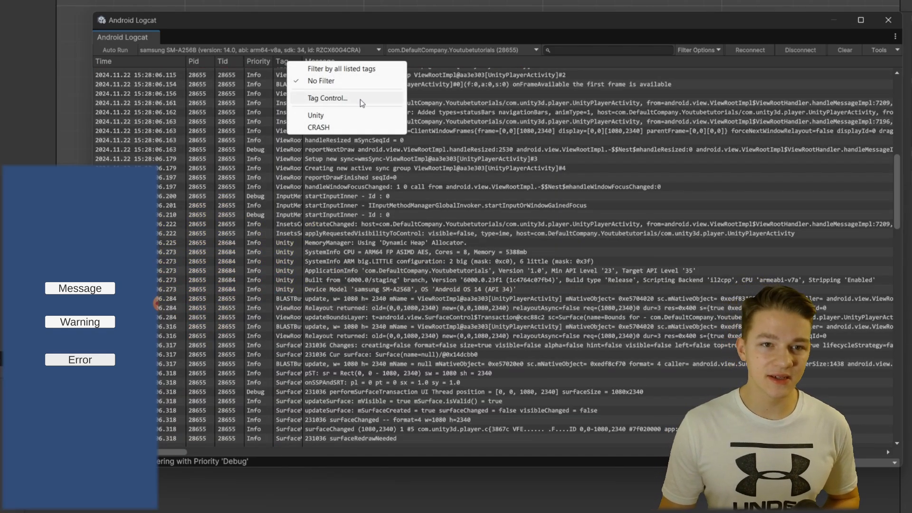
pyautogui.click(316, 115)
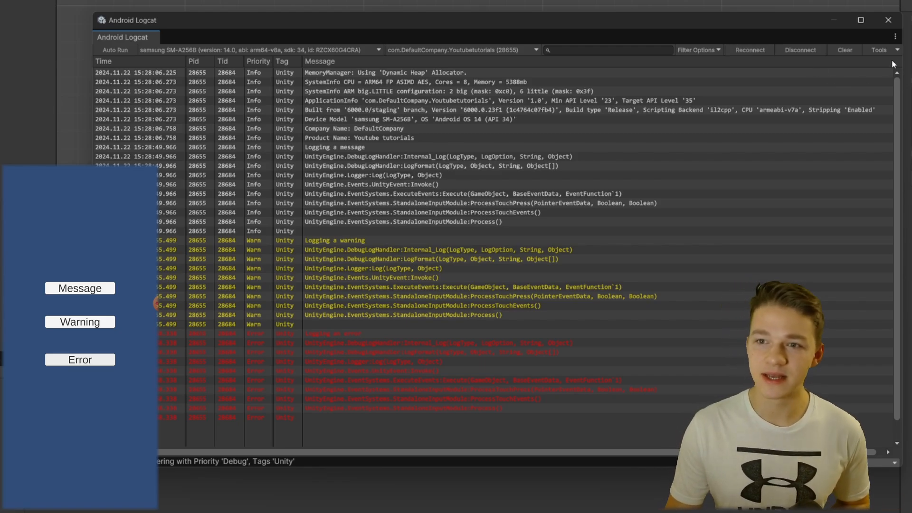
pyautogui.click(882, 49)
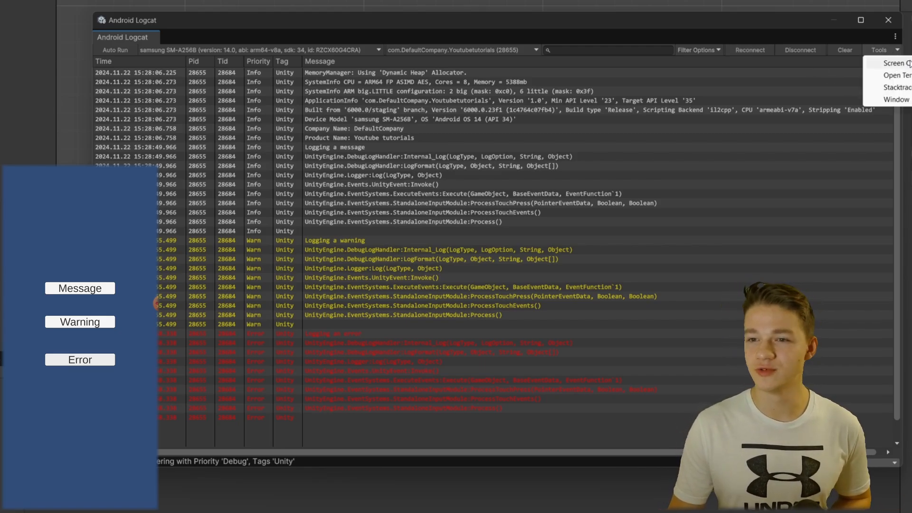
# Capture a screenshot of the phone in the Device Screen Capture window
pyautogui.click(896, 63)
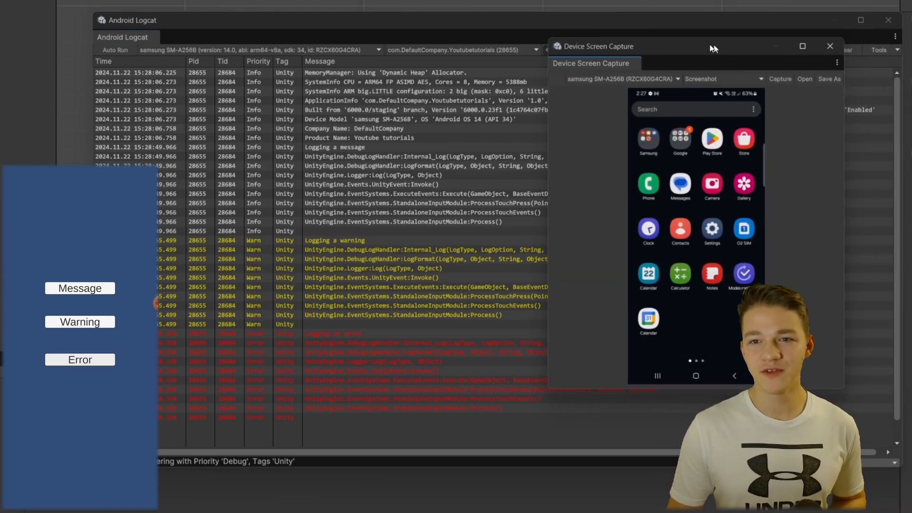
pyautogui.click(700, 74)
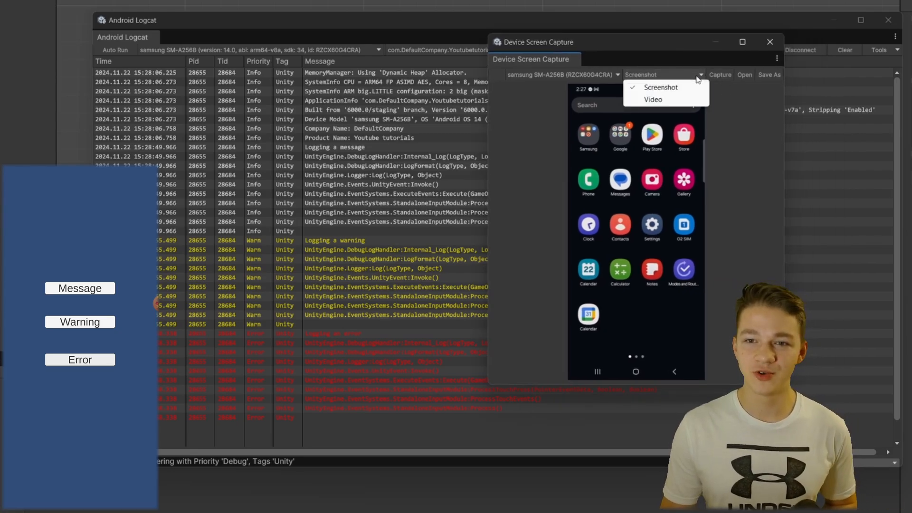
pyautogui.click(661, 87)
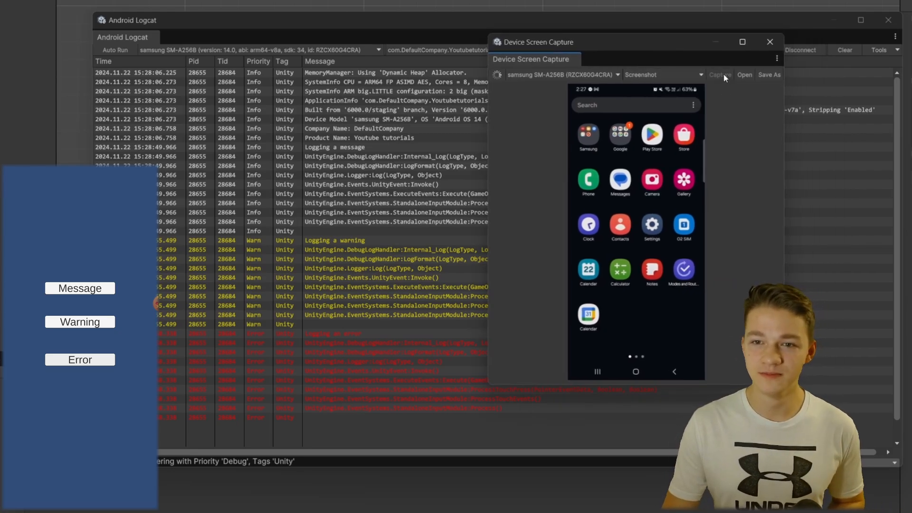
pyautogui.click(719, 74)
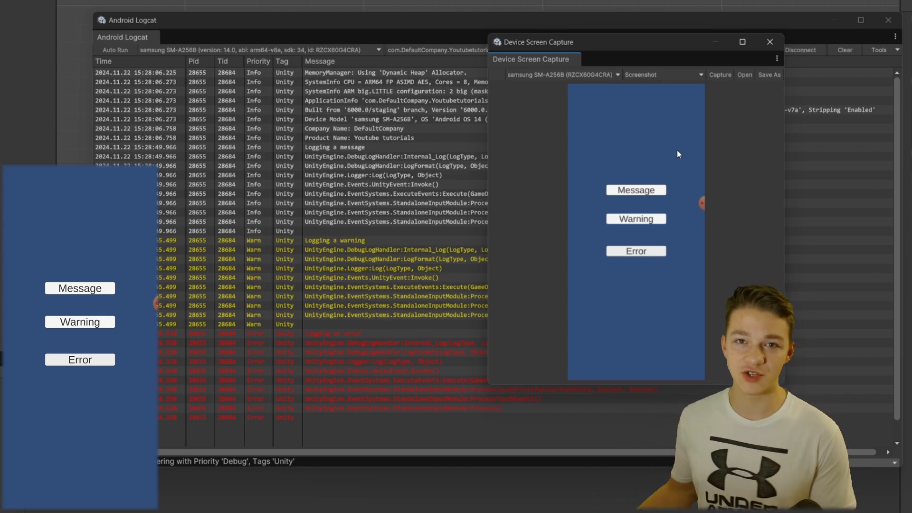
pyautogui.moveTo(693, 133)
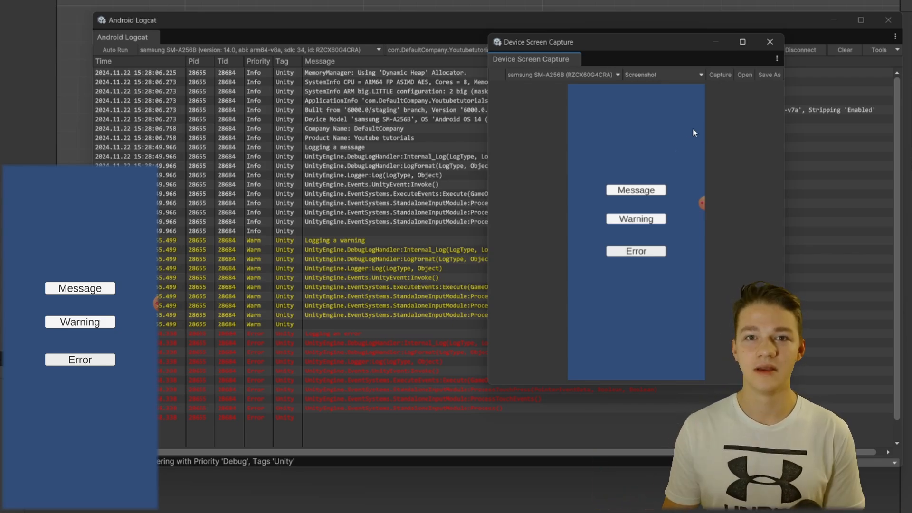
# Switch the capture mode to Video and close the capture window
pyautogui.click(662, 74)
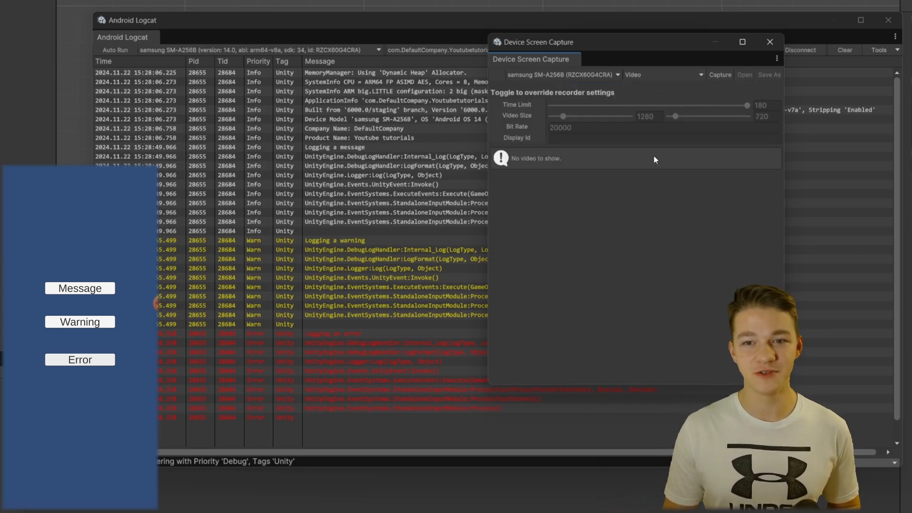
pyautogui.click(769, 41)
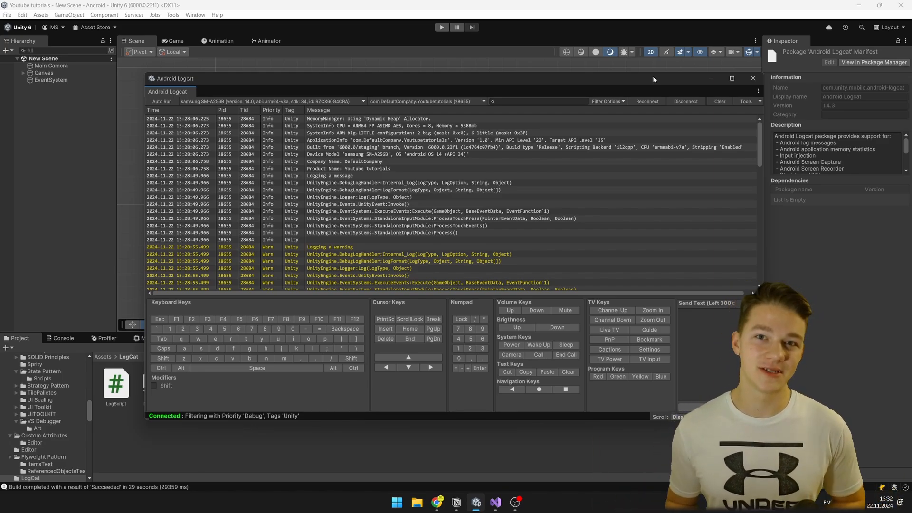
pyautogui.moveTo(752, 79)
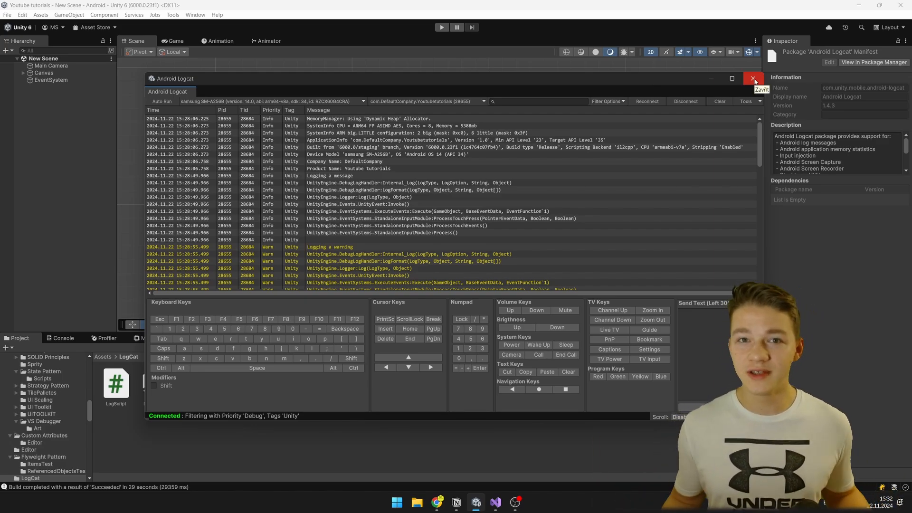